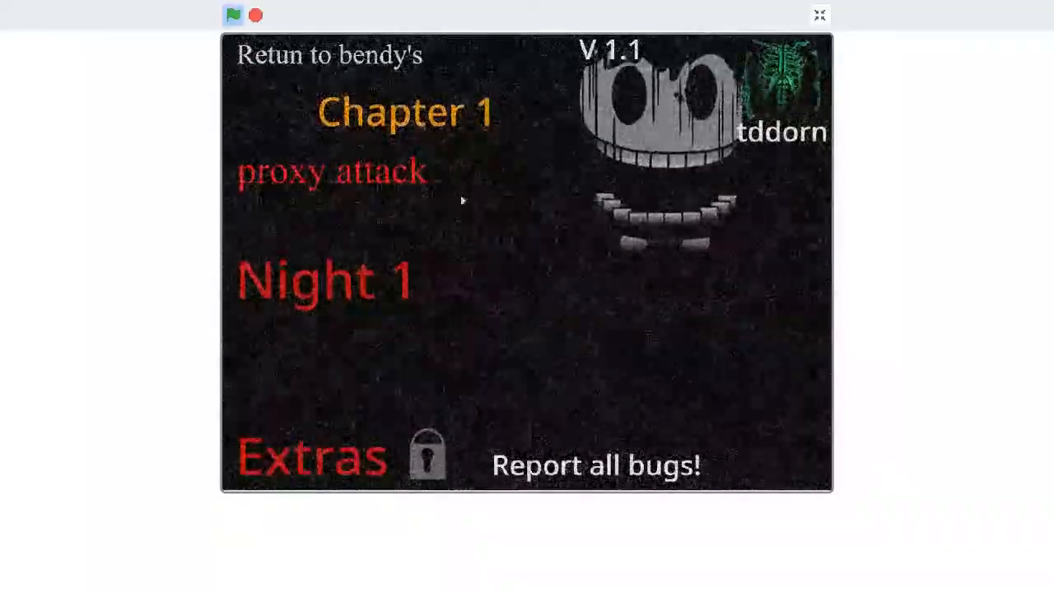
# - Start Night 1 from the title menu and play until GAME OVER
pyautogui.click(322, 279)
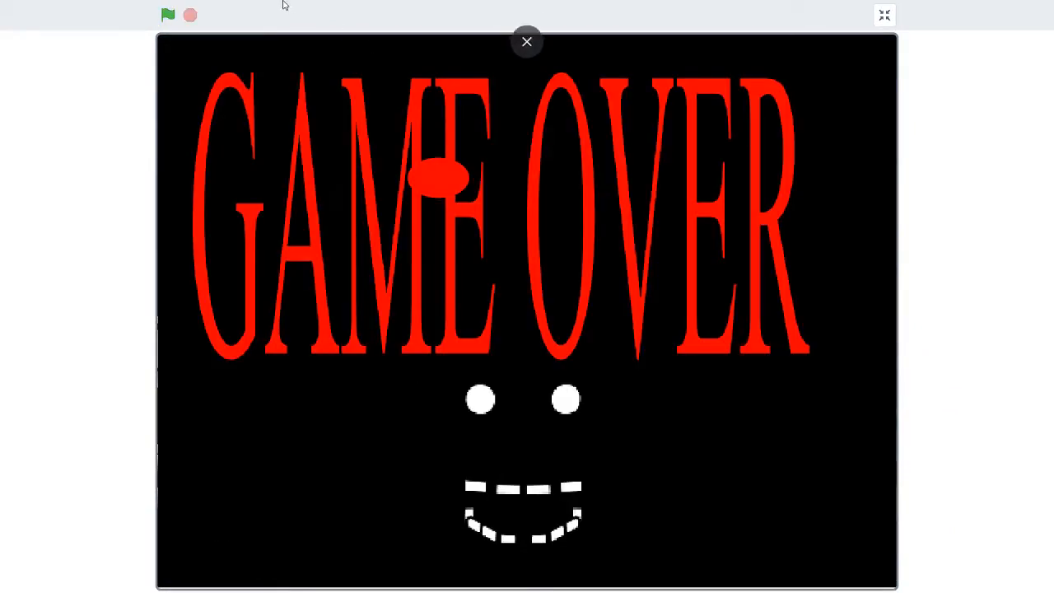
# - Restart Night 1 and play the dark forest until Bendy's jumpscare ends it
pyautogui.click(168, 14)
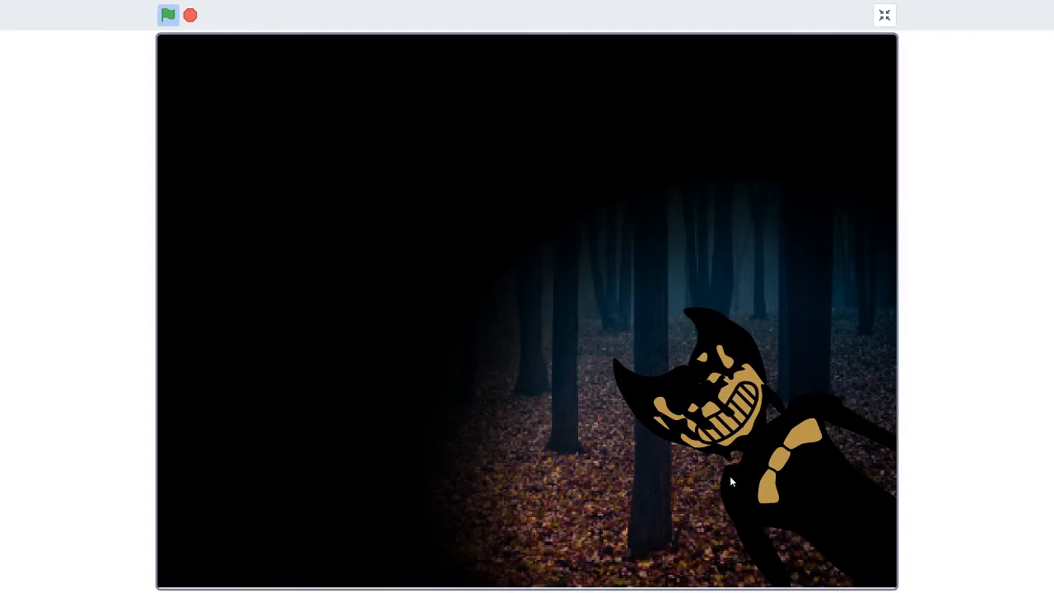
pyautogui.moveTo(742, 475)
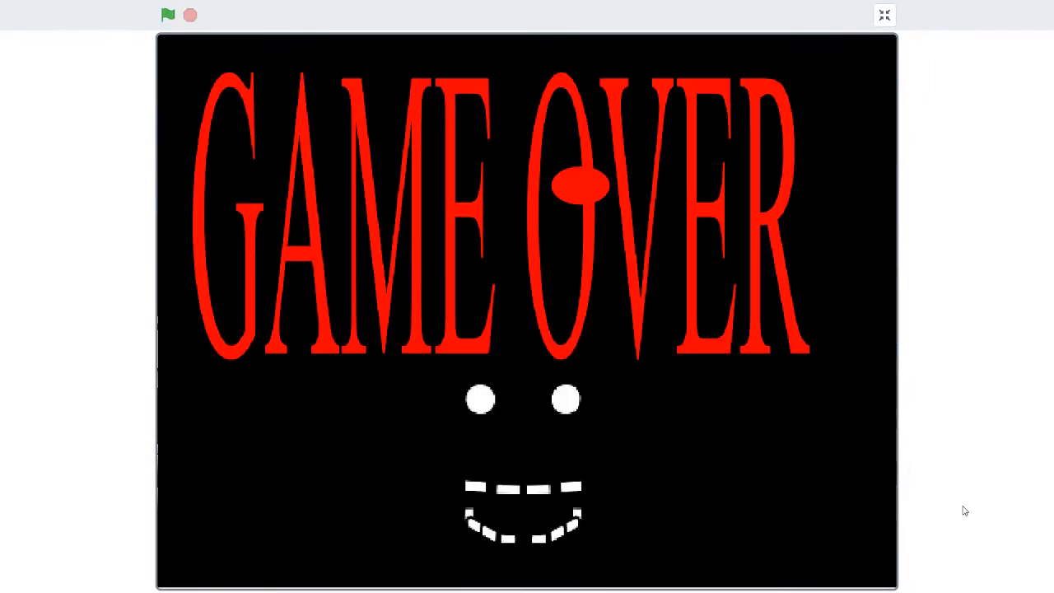
# - Begin another forest round of Night 1 and play it to GAME OVER
pyautogui.click(168, 14)
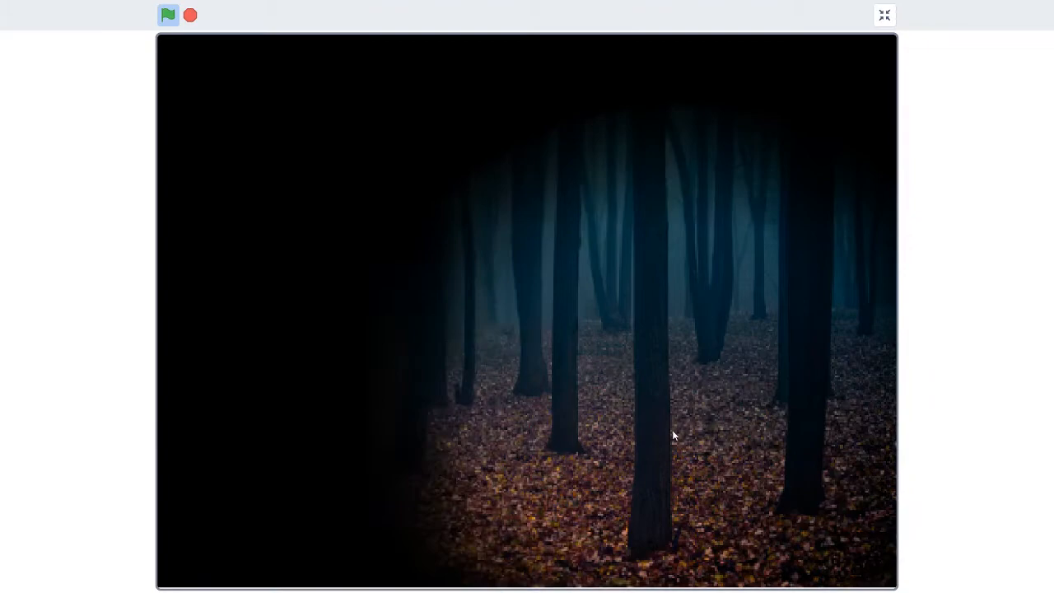
pyautogui.click(168, 15)
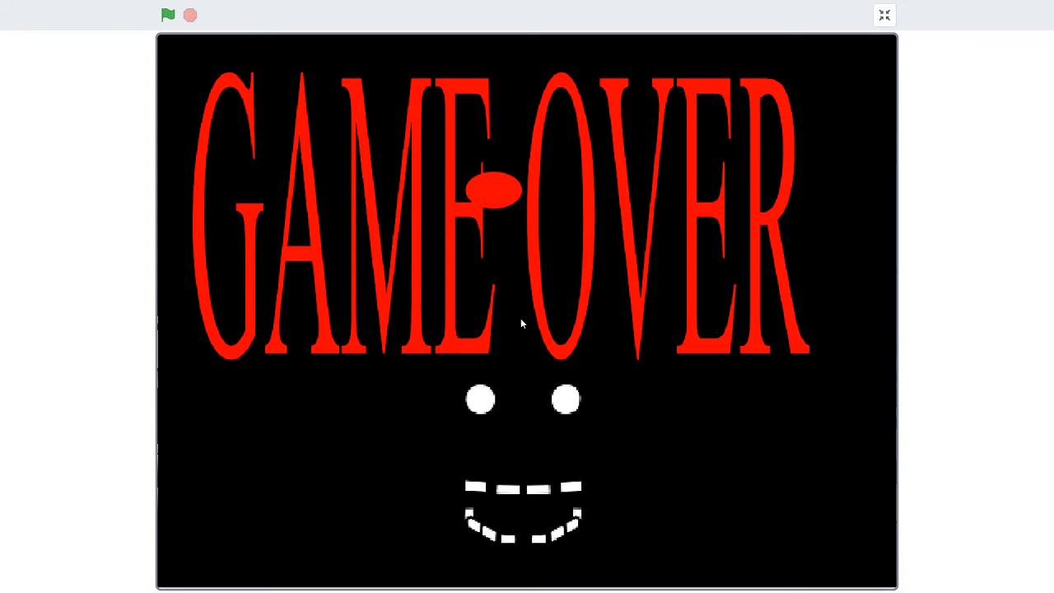
pyautogui.moveTo(168, 34)
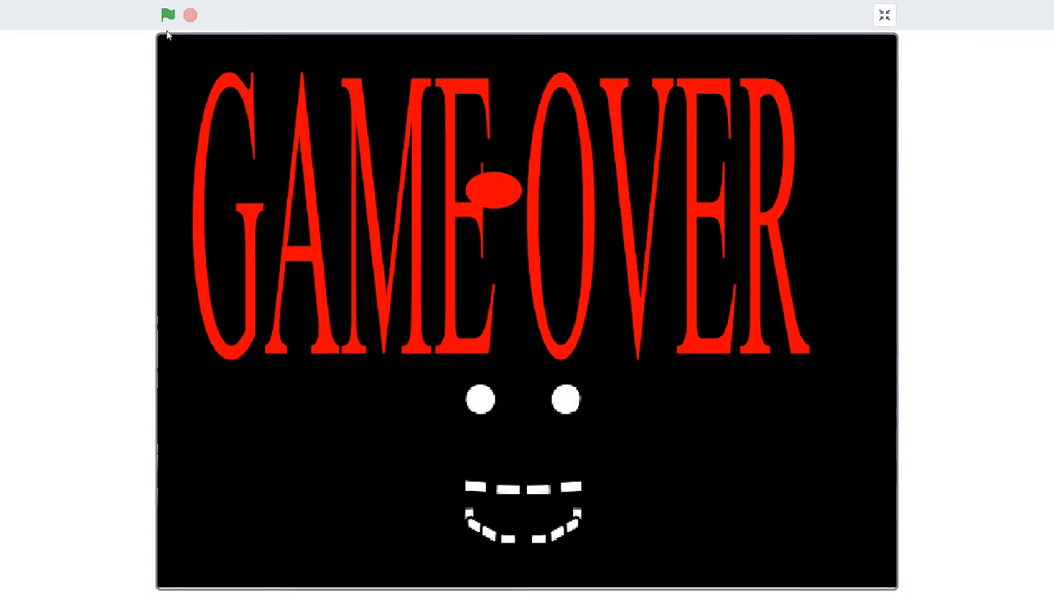
# - Restart with the green flag and play Night 1 once more to GAME OVER
pyautogui.click(168, 14)
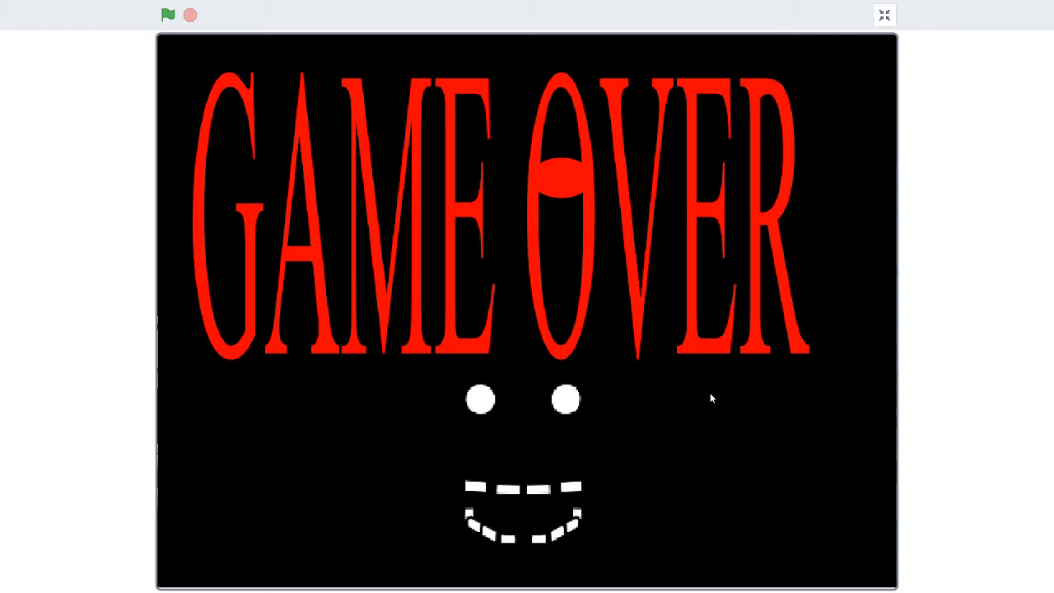
pyautogui.moveTo(503, 214)
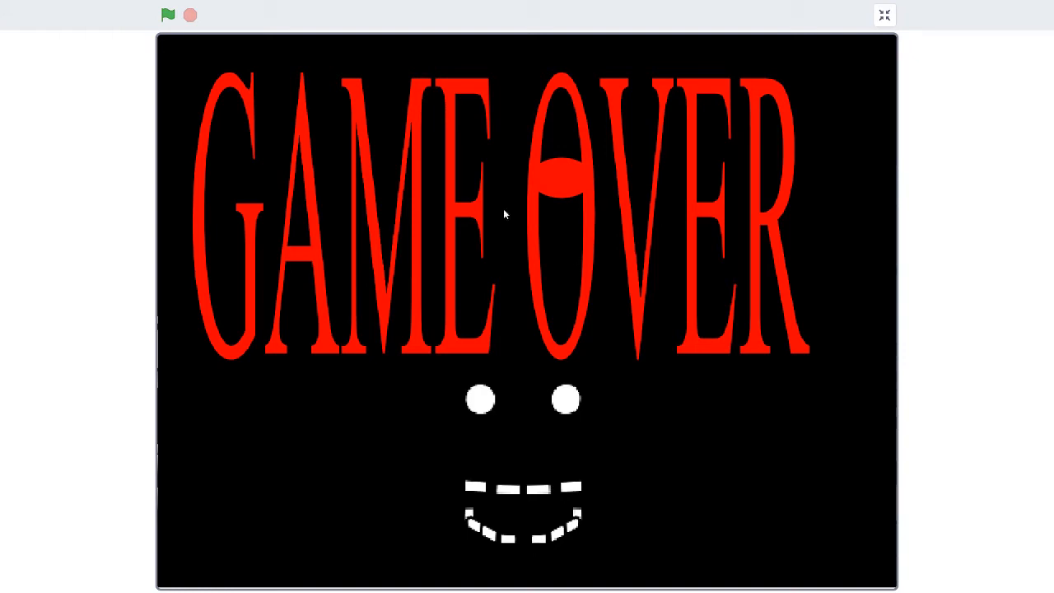
pyautogui.click(168, 15)
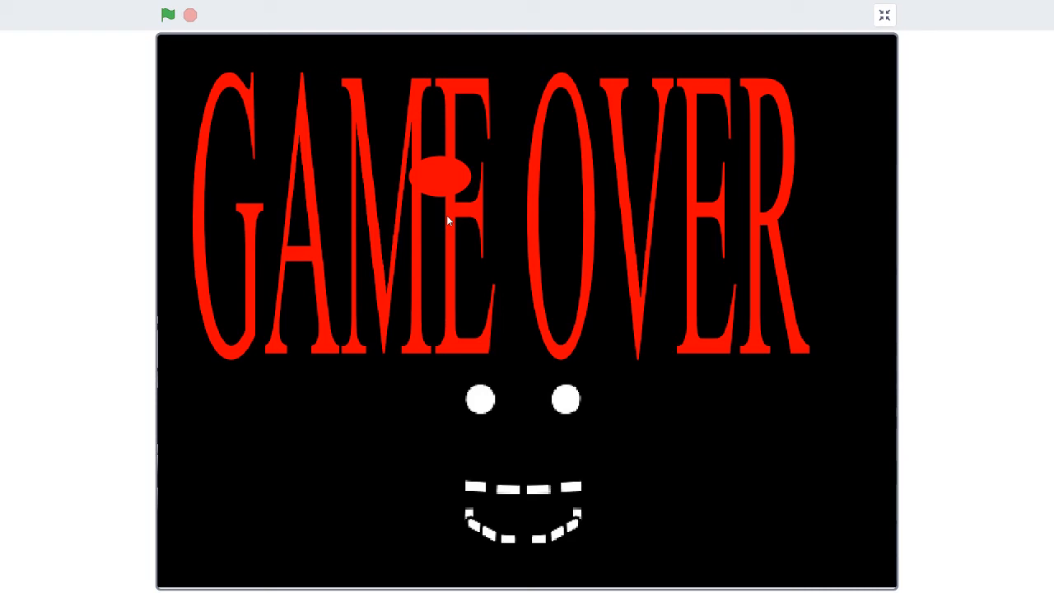
pyautogui.moveTo(181, 170)
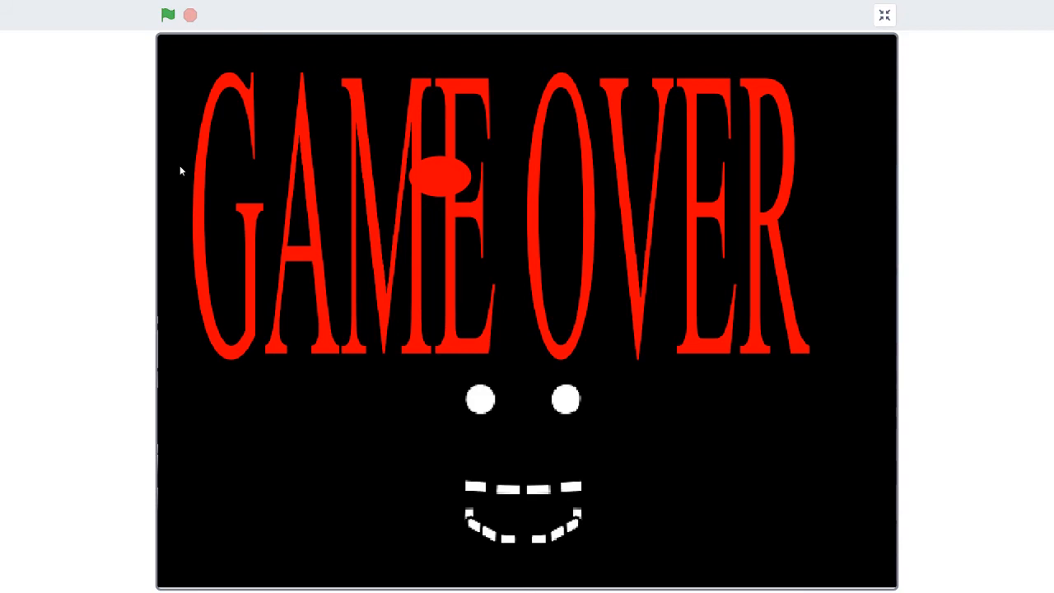
# - Restart Proxy Attack from the beginning so the loud-noises and jumpscares warning shows
pyautogui.click(168, 15)
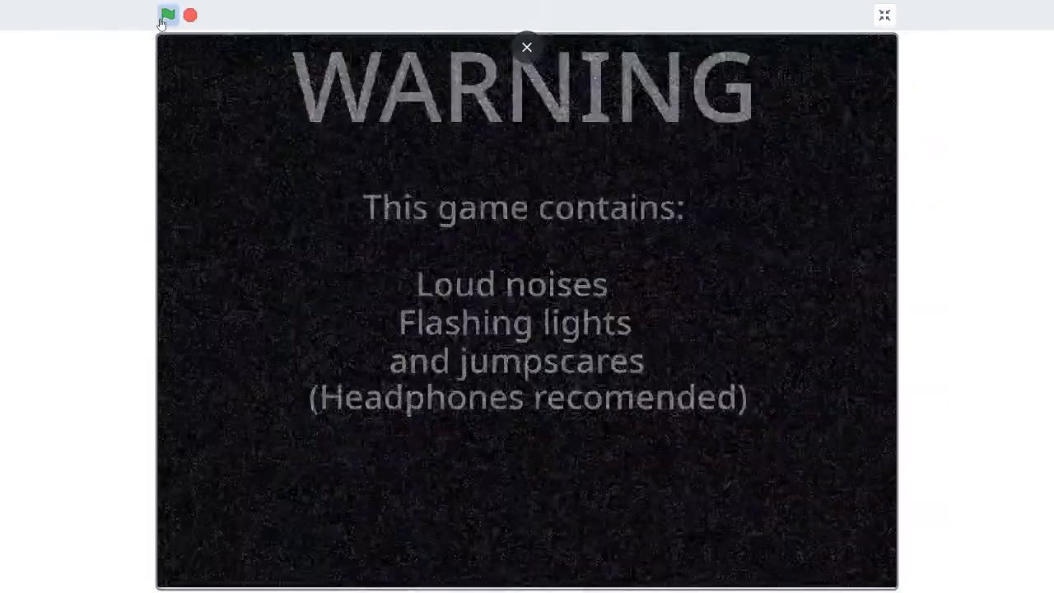